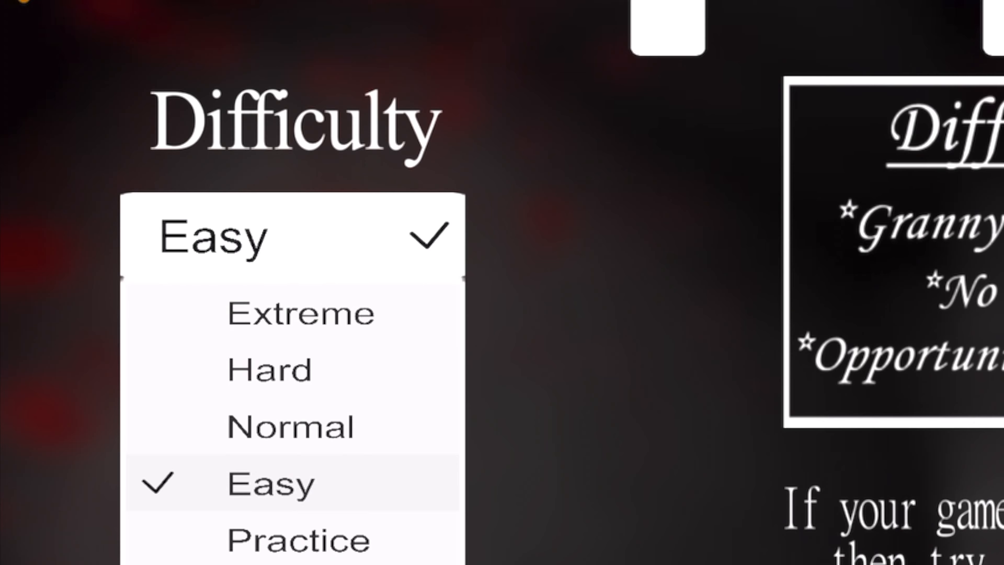
Step: Choose Extreme difficulty with Nightmare mode on, accept the options and continue past the tips into the game
left_click(300, 313)
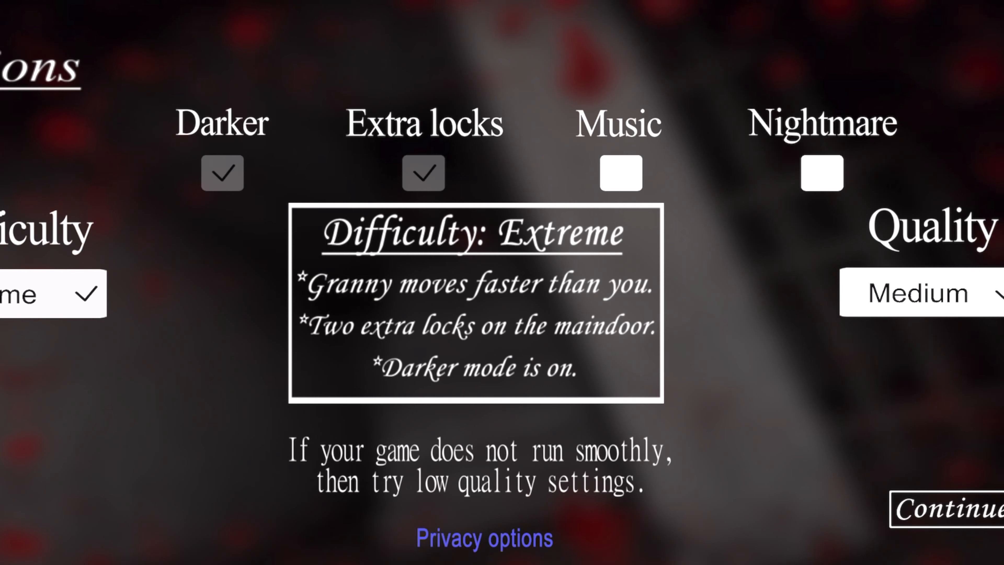
left_click(821, 173)
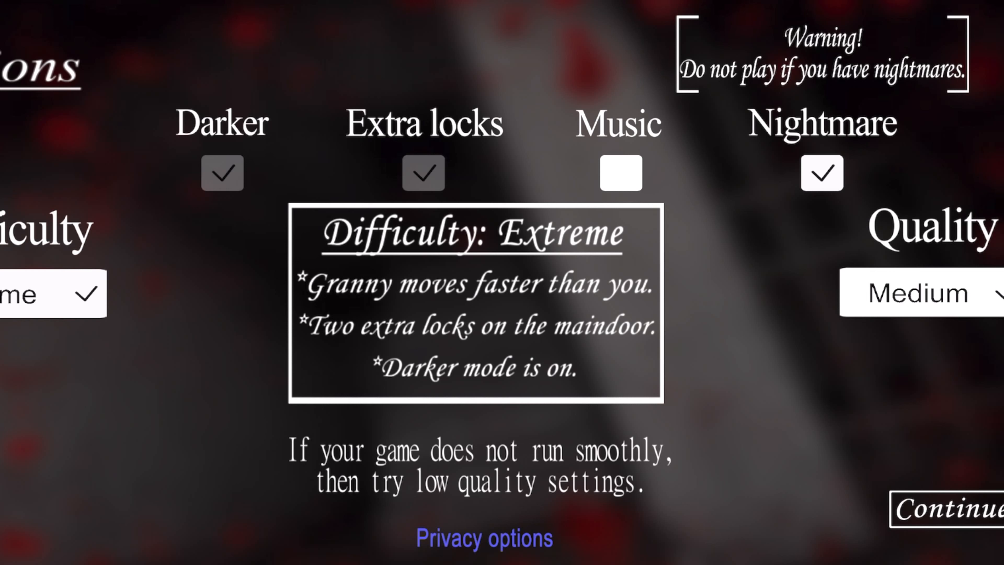
left_click(954, 507)
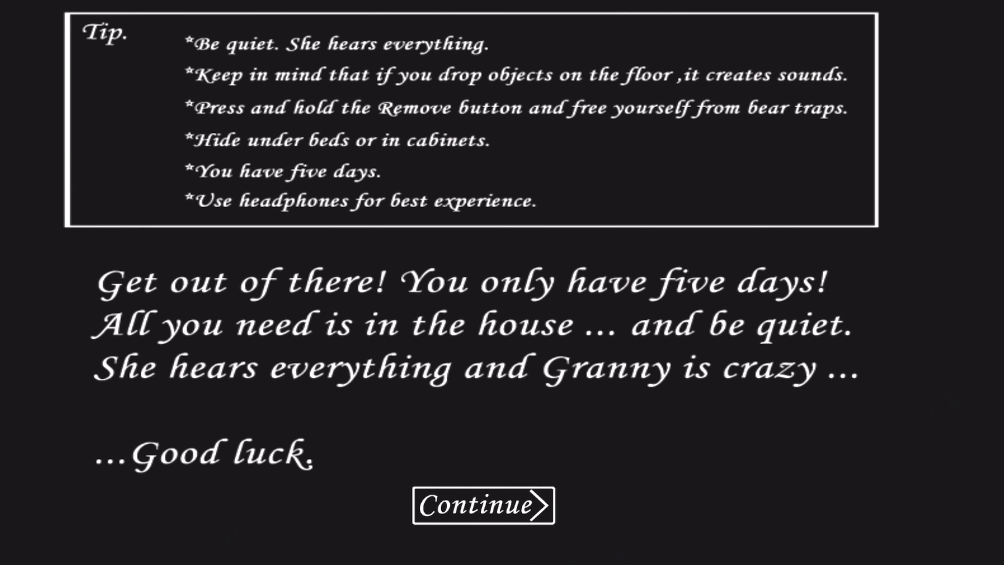
left_click(482, 505)
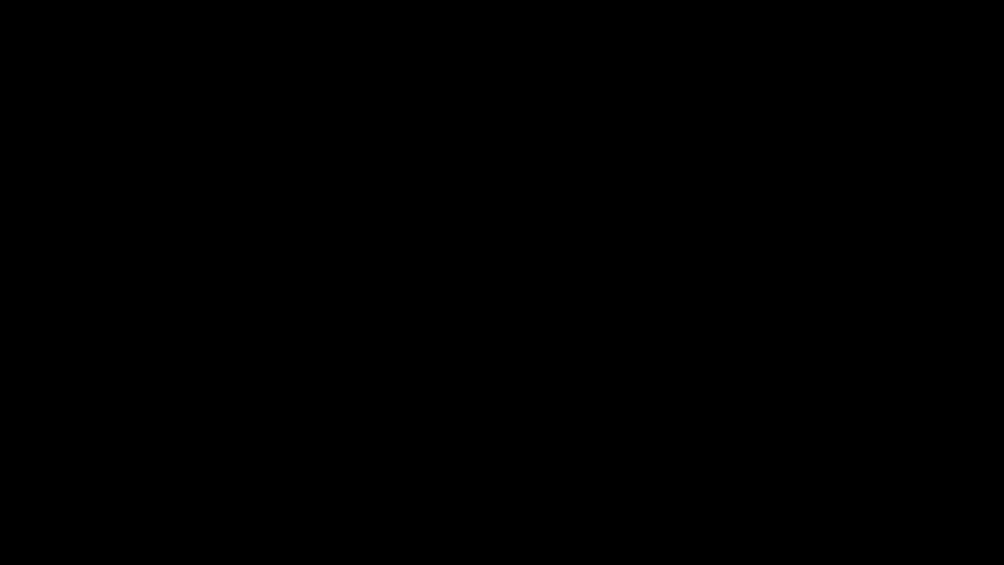